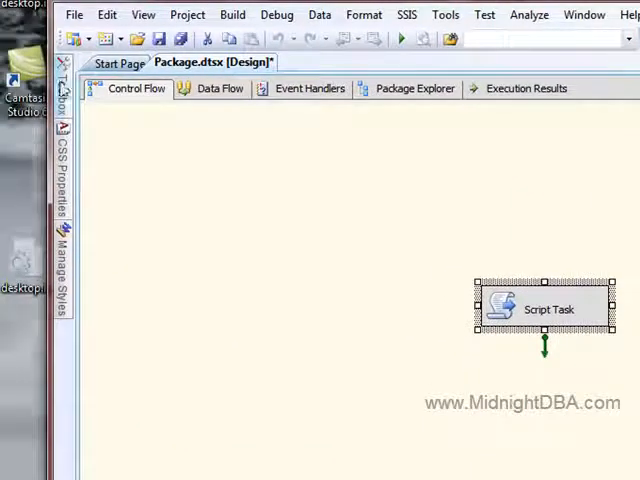
Bring up the Script Task Editor showing the task's language, entry point and variables
double_click(548, 308)
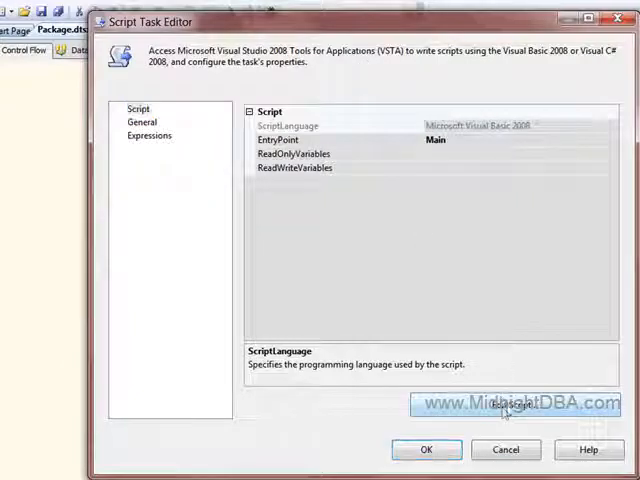